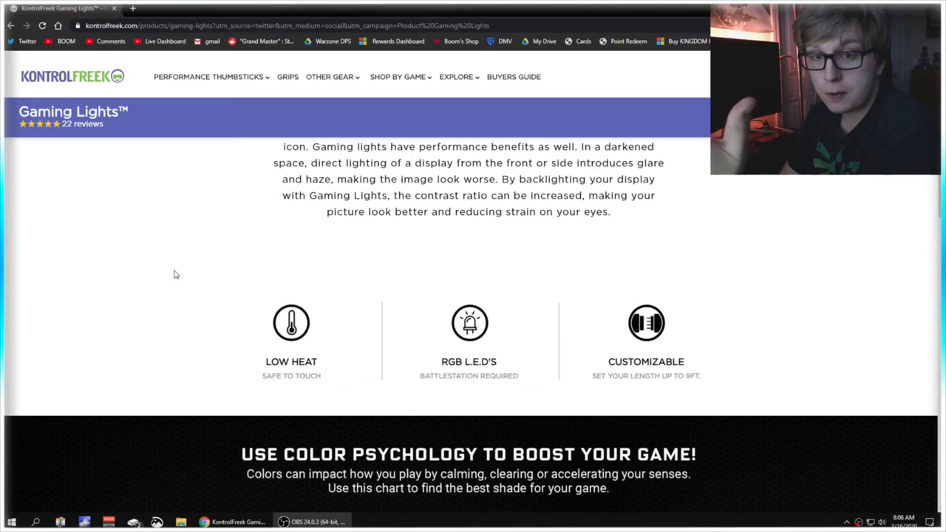
mouse_move(96, 153)
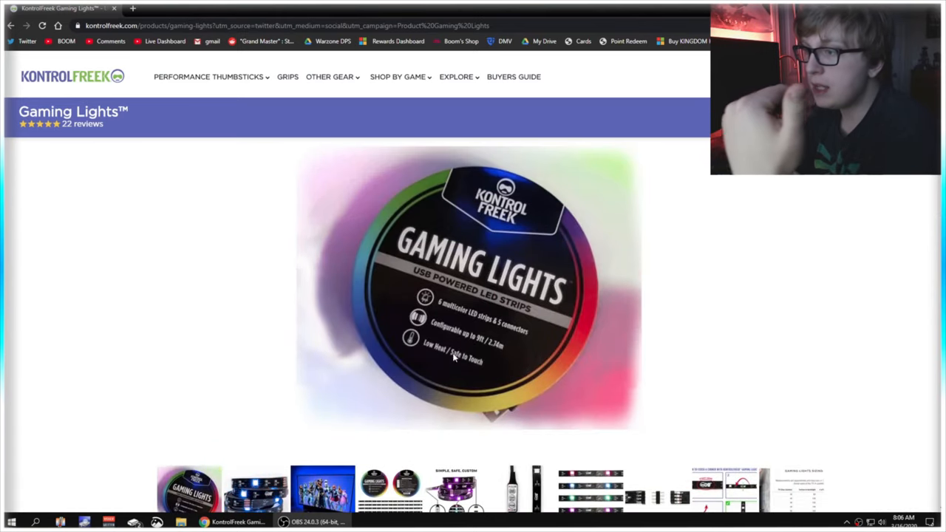
- Scroll through the Gaming Lights page's color psychology section, ending on the RED card image
click(322, 473)
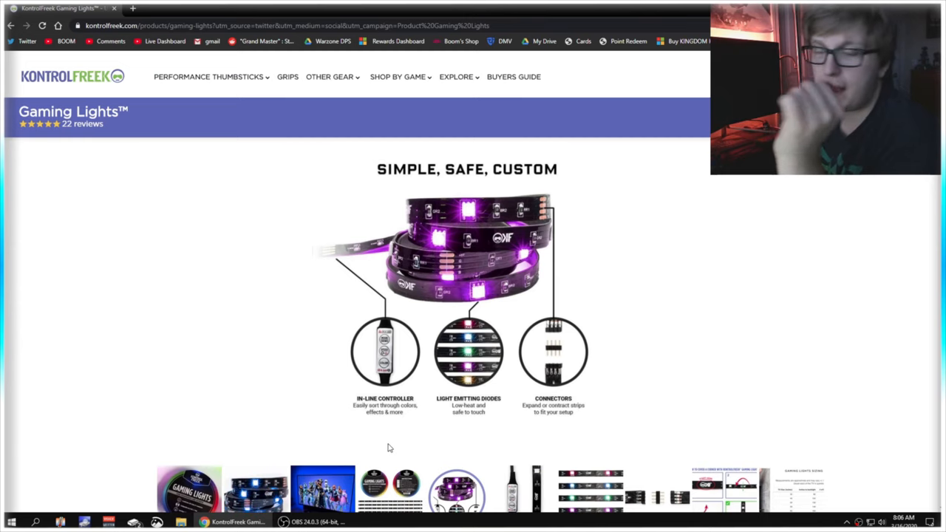
scroll(down, 3)
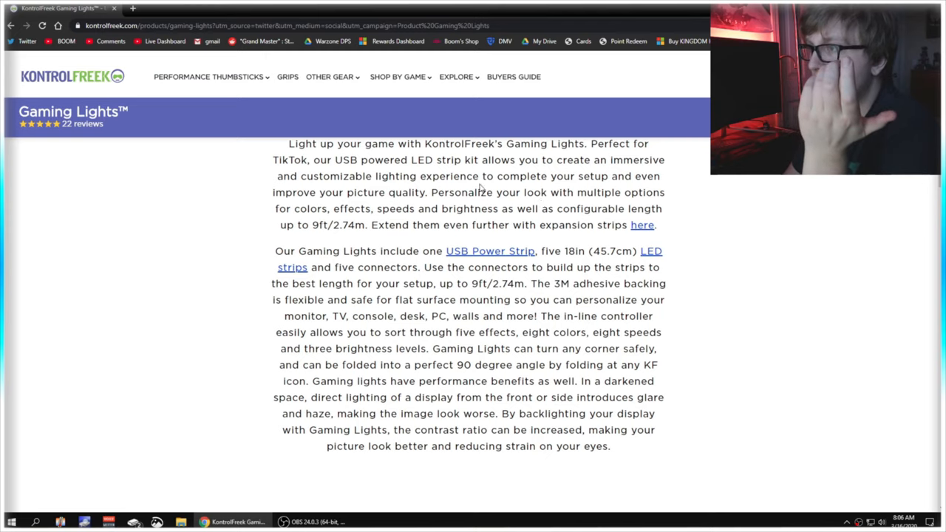
mouse_move(591, 171)
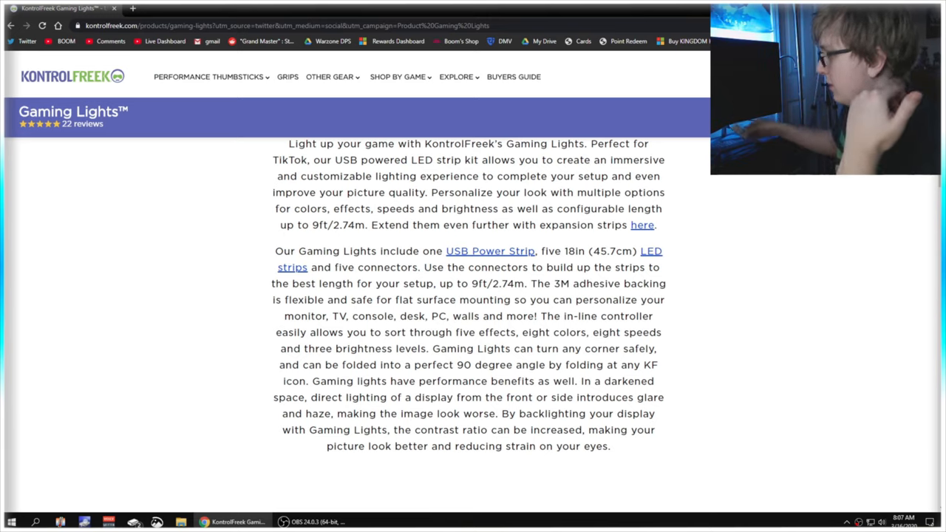
mouse_move(140, 384)
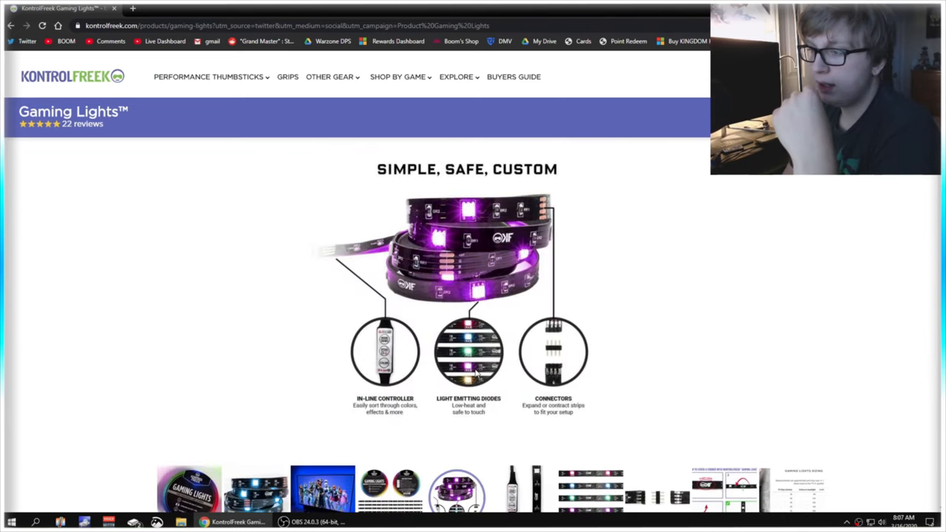
scroll(down, 3)
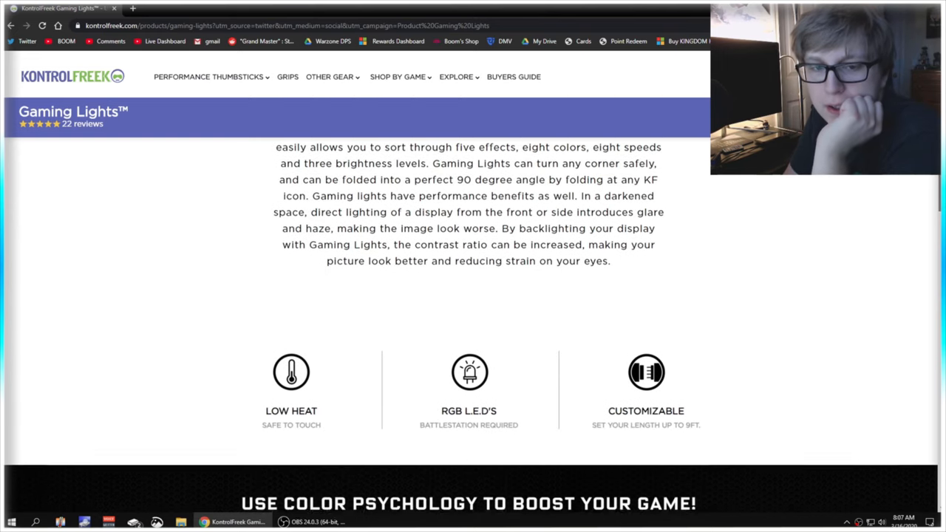
scroll(down, 3)
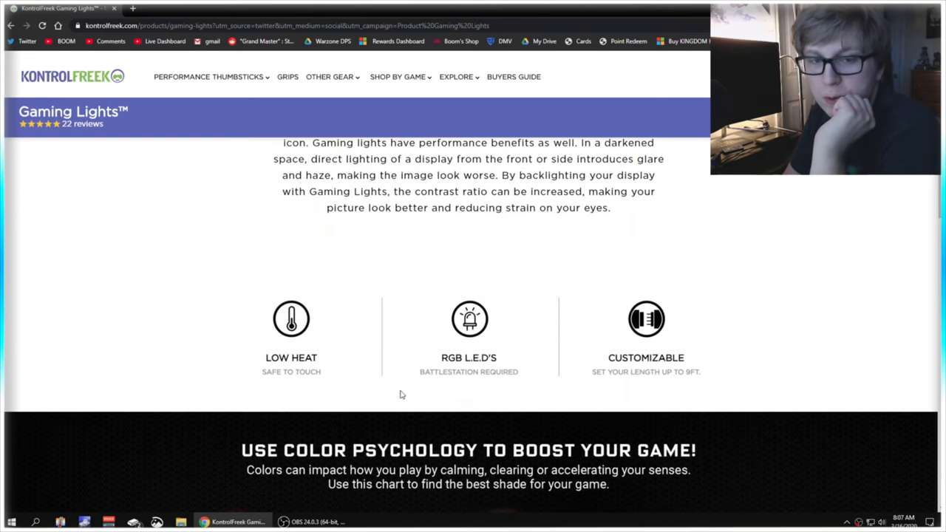
mouse_move(564, 466)
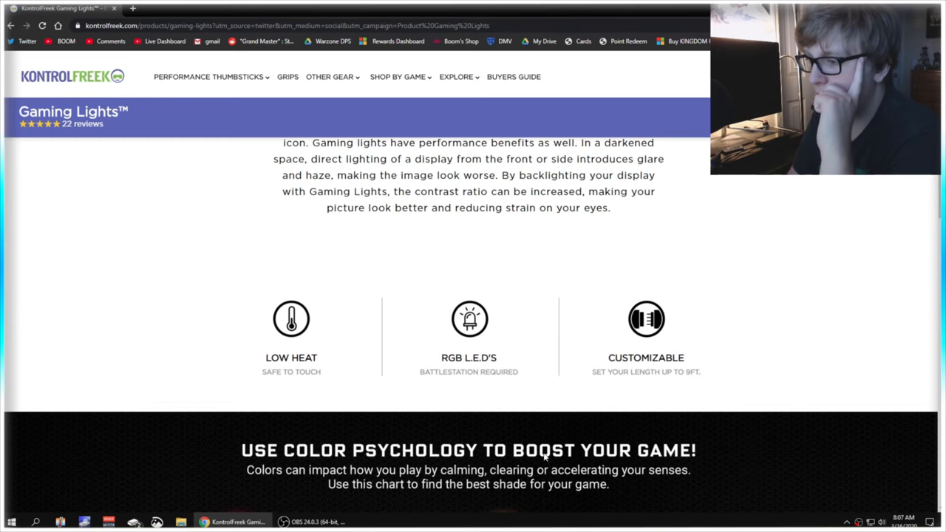
scroll(down, 3)
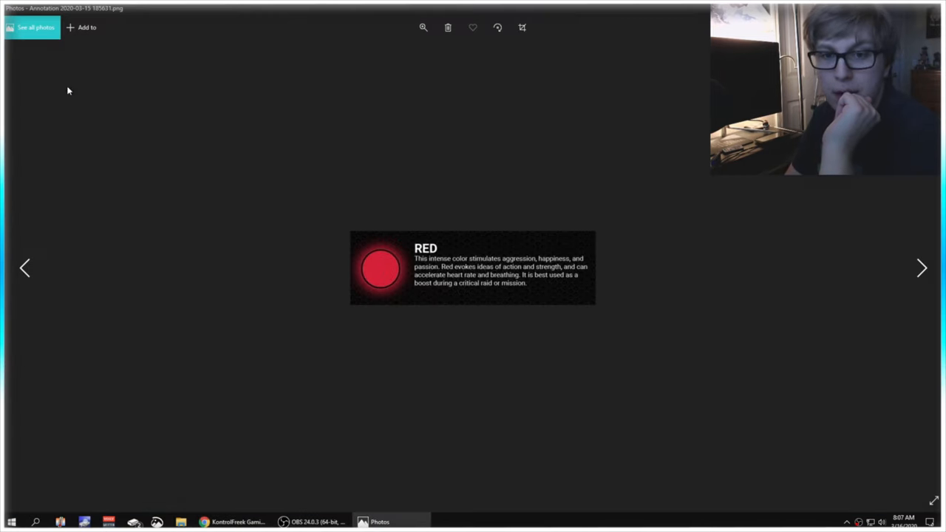
click(921, 267)
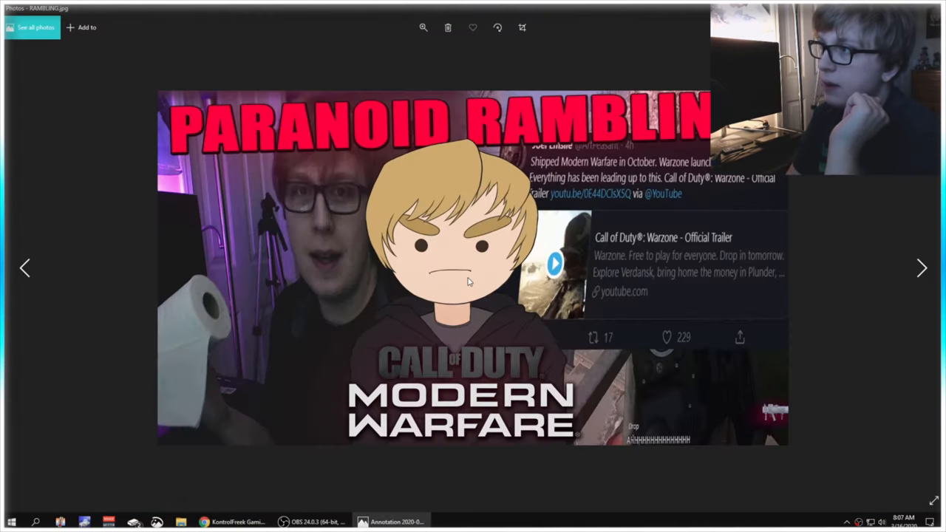
click(921, 267)
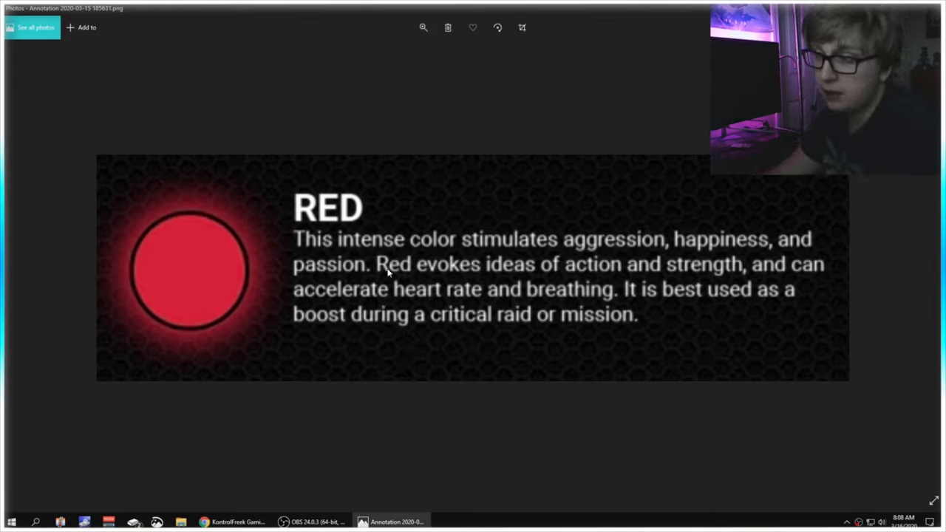
mouse_move(328, 244)
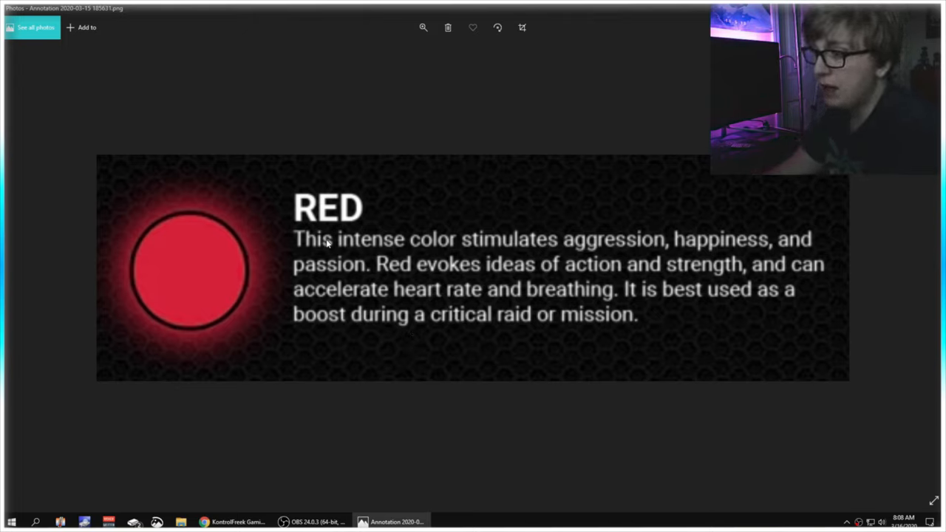
mouse_move(558, 243)
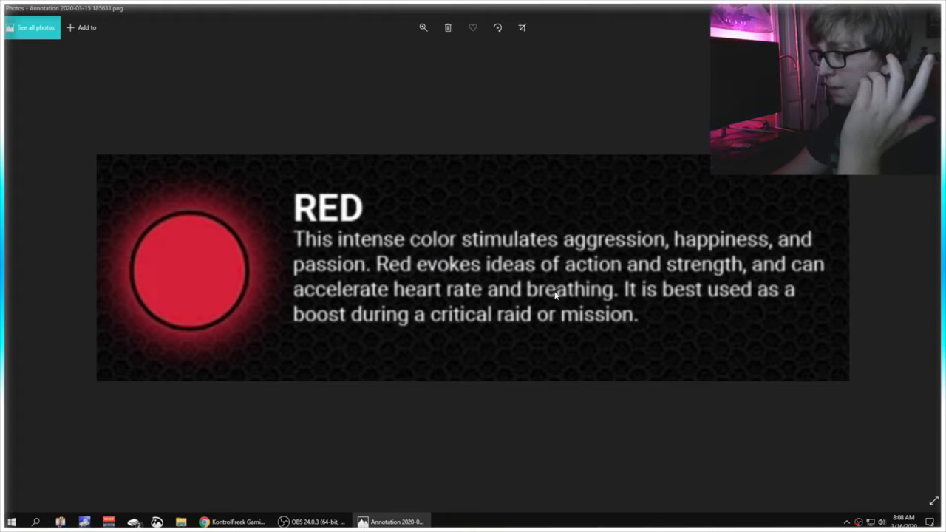
mouse_move(691, 297)
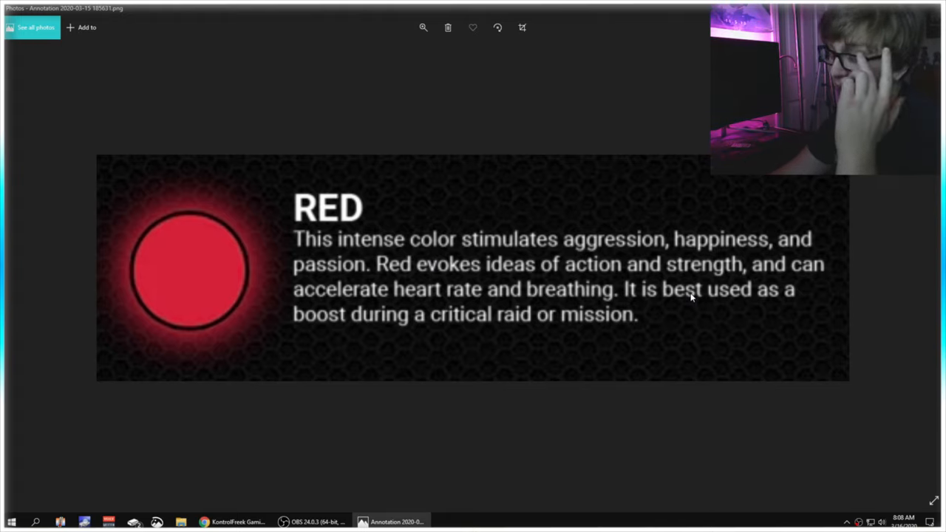
mouse_move(523, 323)
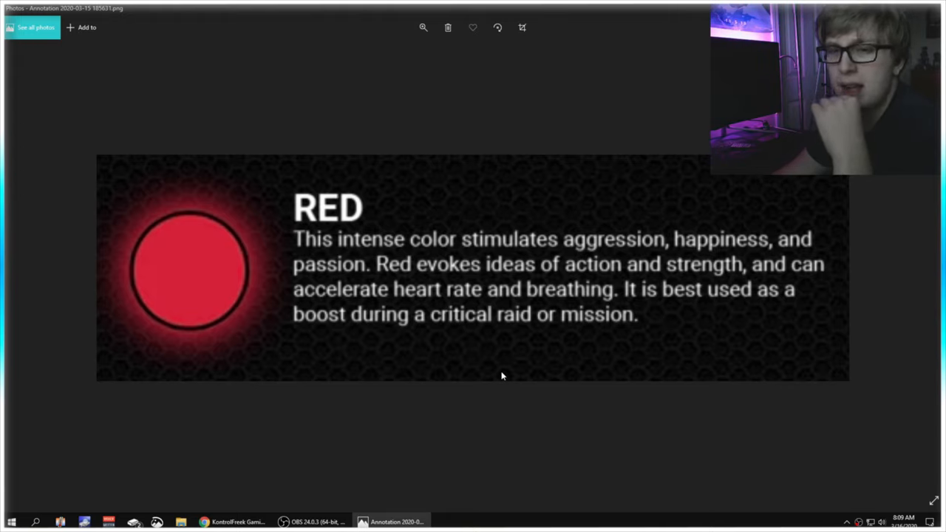
mouse_move(505, 377)
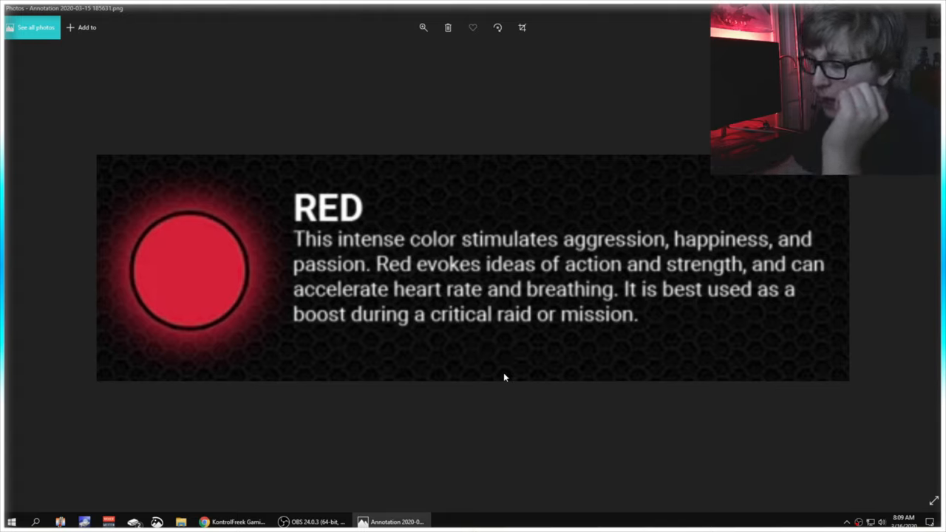
mouse_move(581, 328)
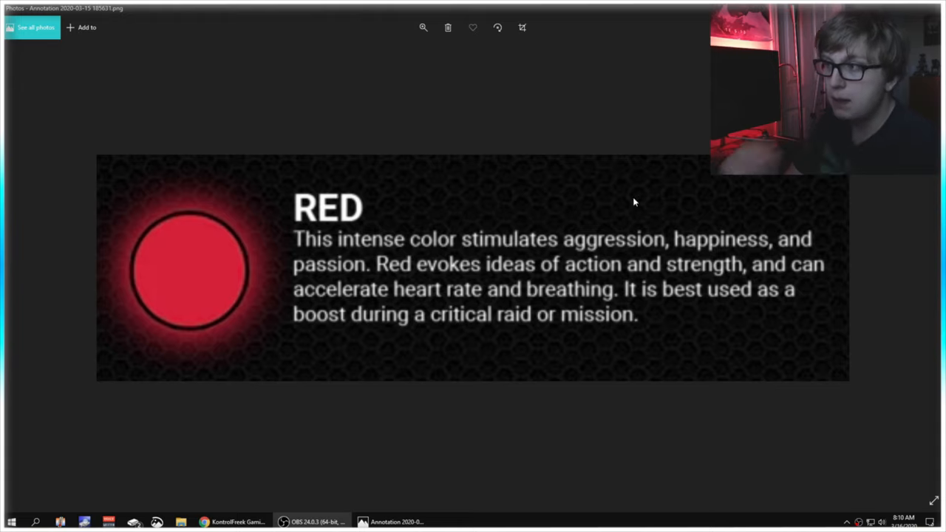
mouse_move(741, 390)
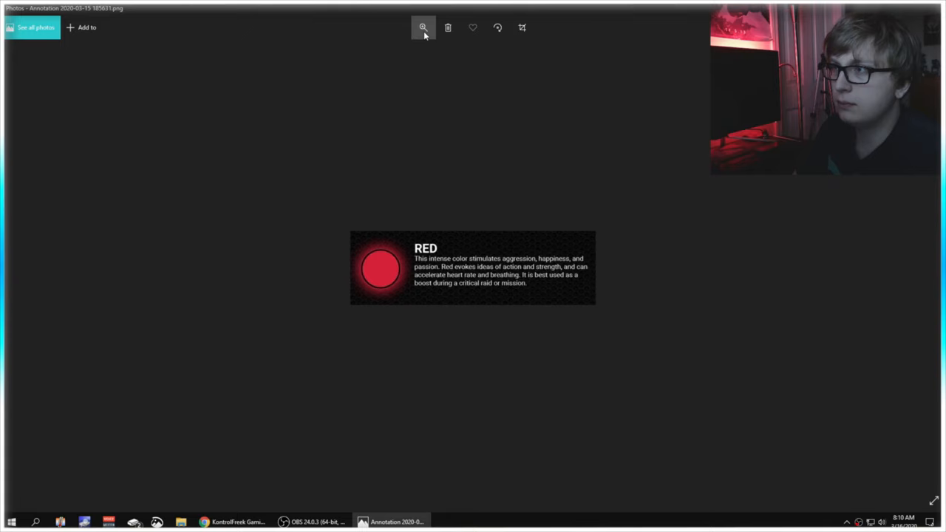
- Advance to the BLUE card explaining blue's calming effect
click(422, 28)
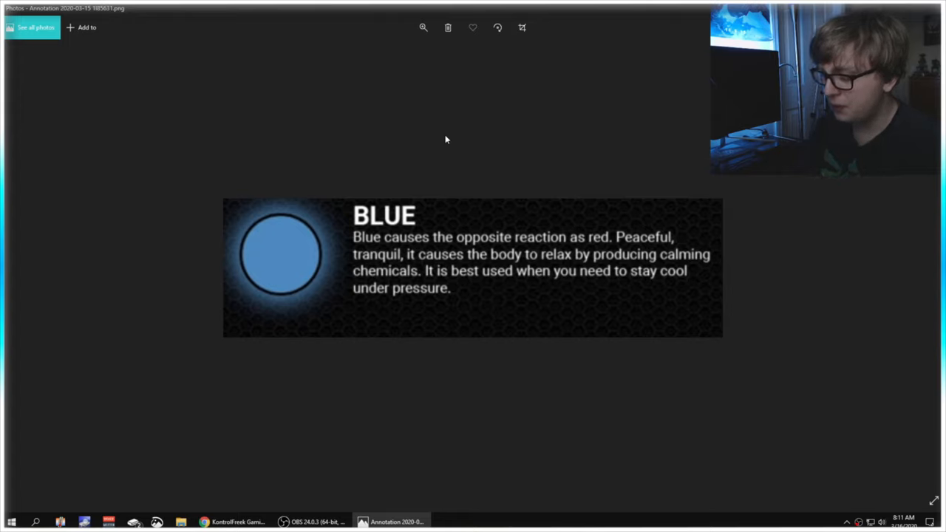
mouse_move(630, 279)
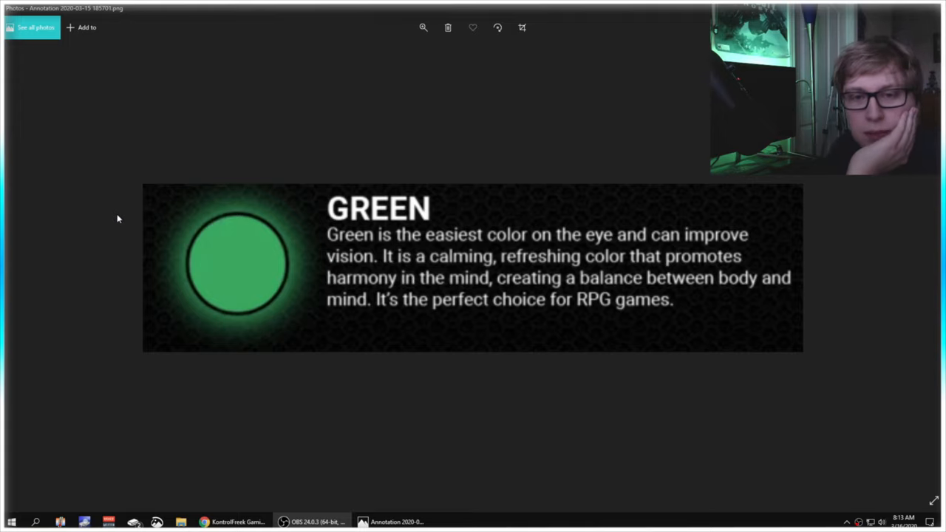
mouse_move(259, 279)
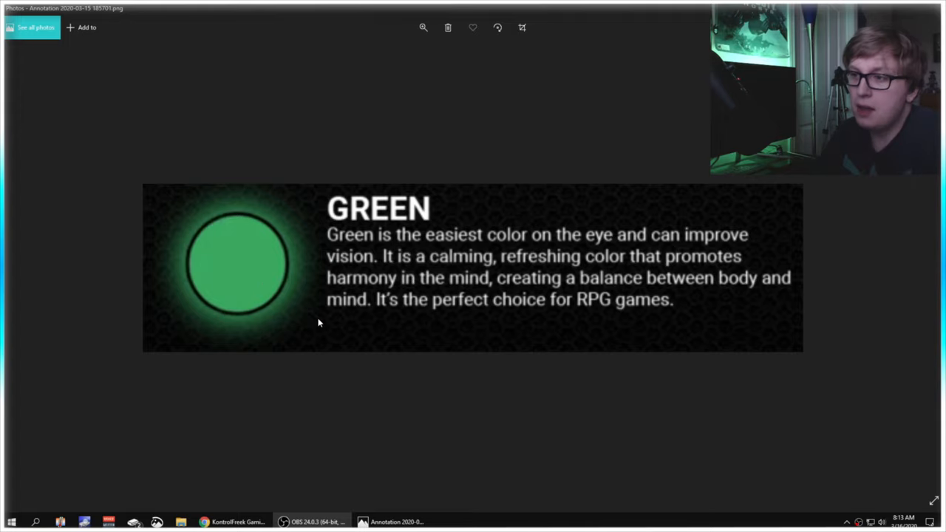
mouse_move(649, 246)
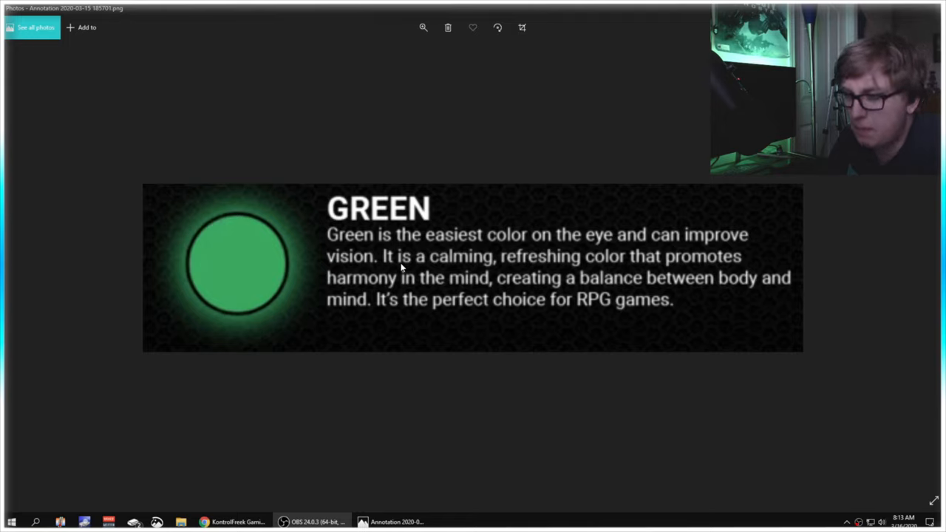
mouse_move(387, 262)
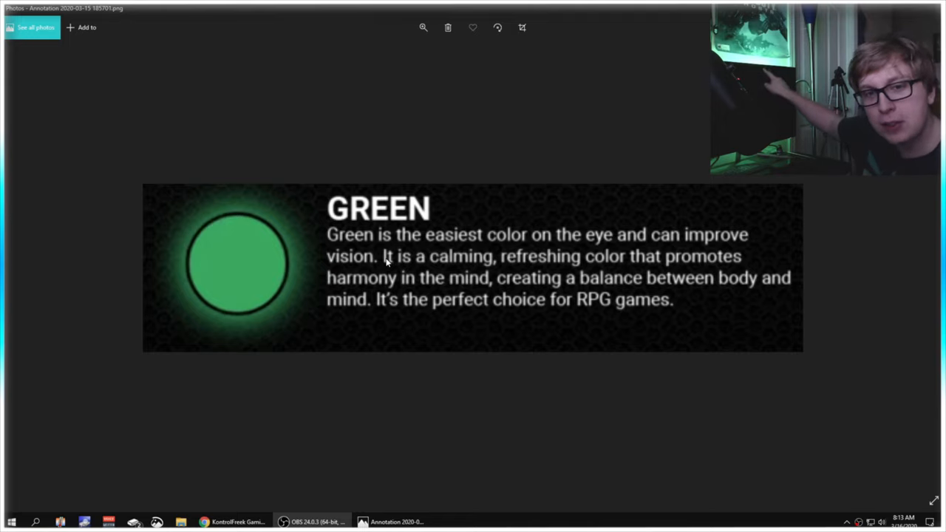
mouse_move(547, 263)
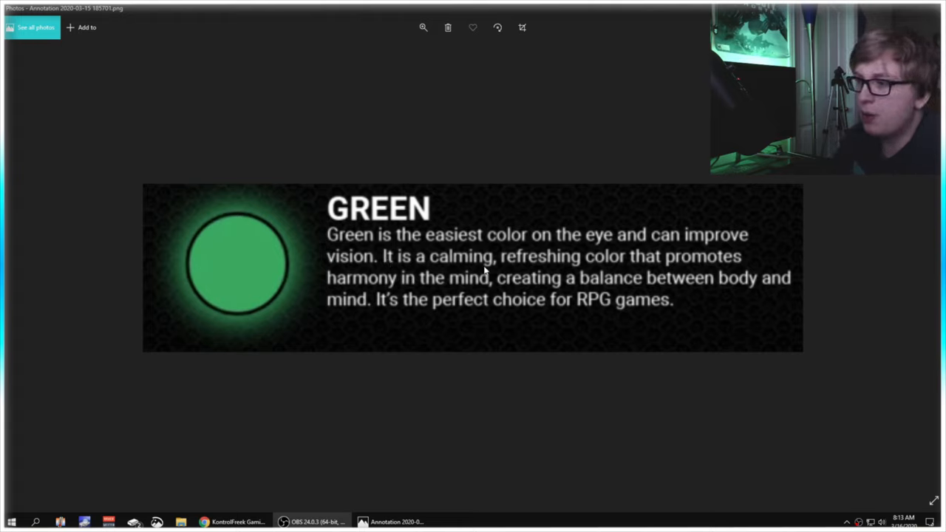
mouse_move(671, 294)
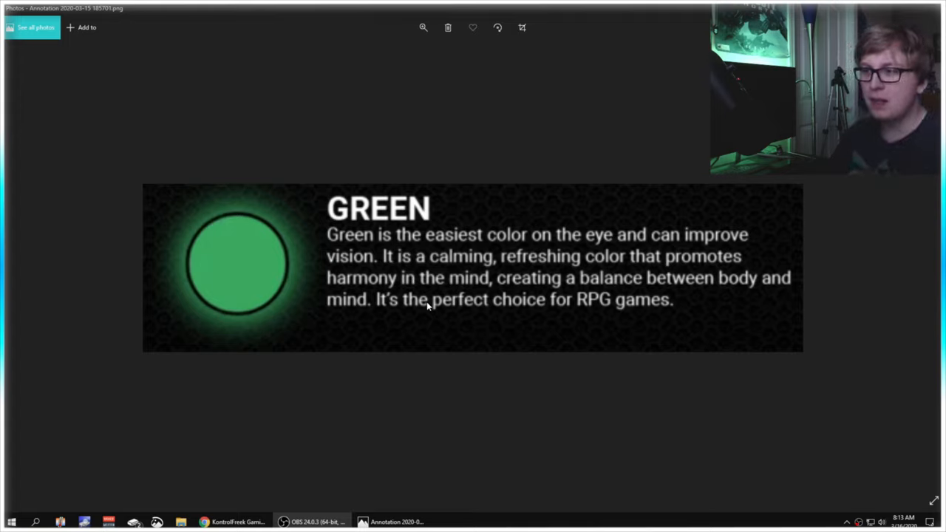
mouse_move(456, 264)
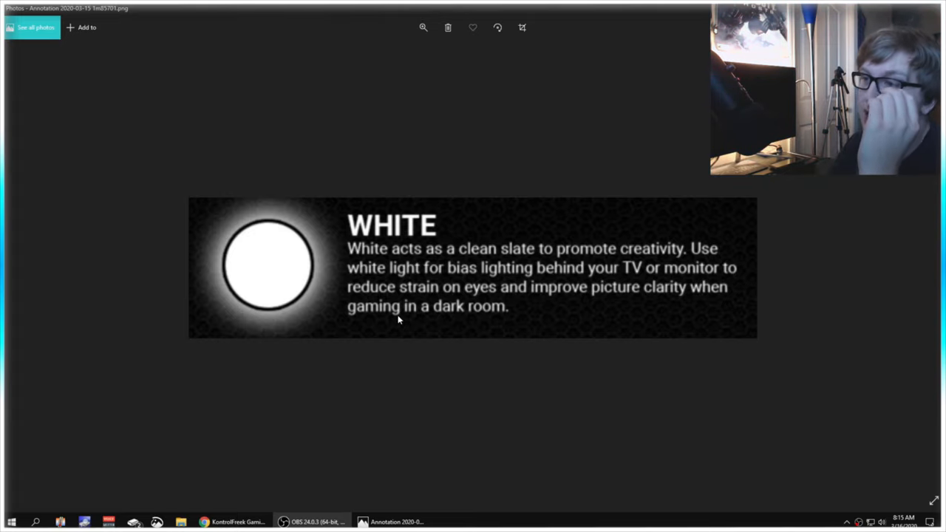
mouse_move(641, 262)
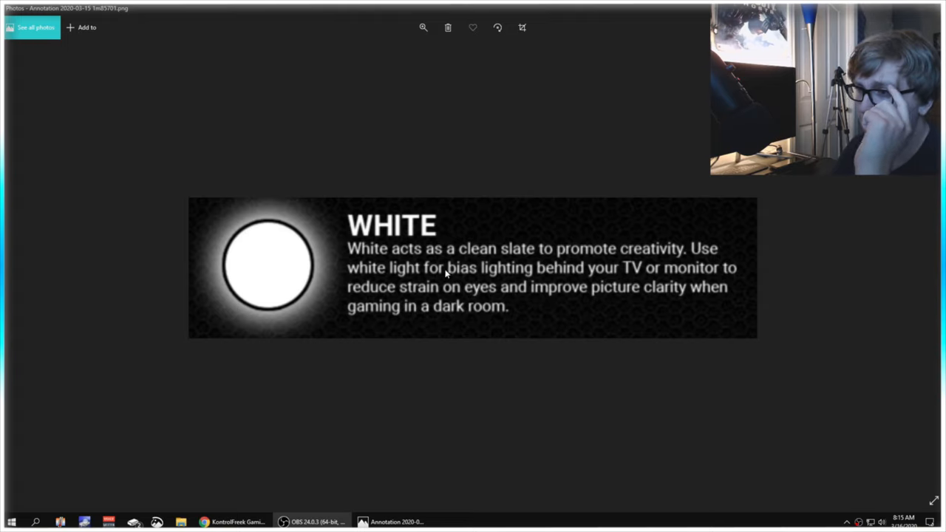
mouse_move(606, 288)
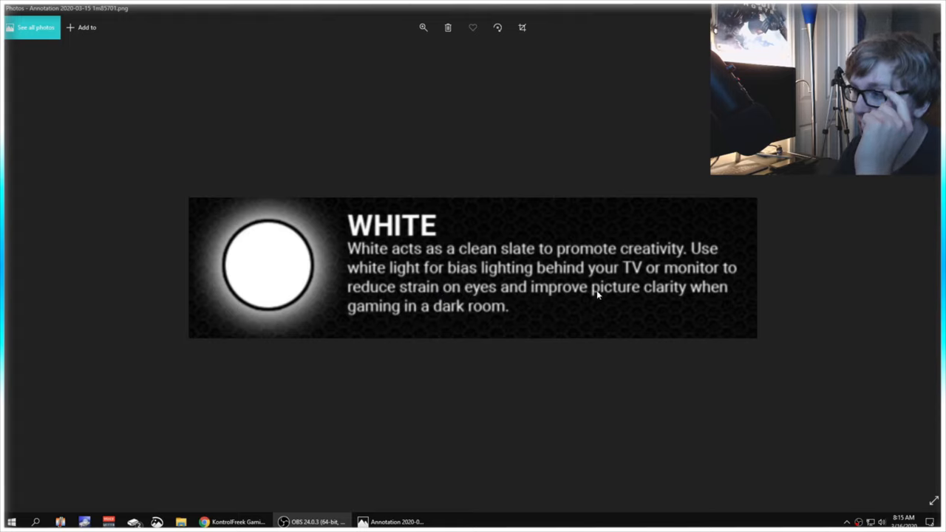
mouse_move(700, 301)
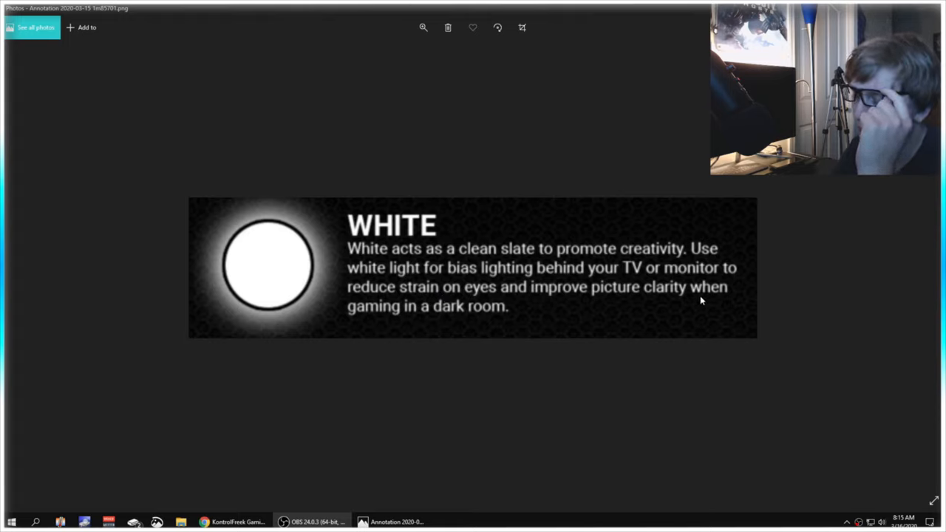
mouse_move(514, 286)
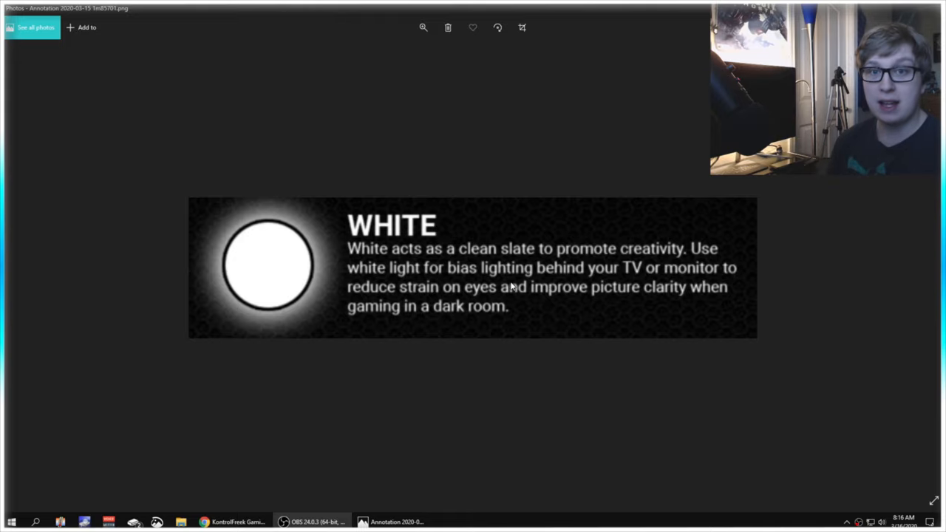
mouse_move(189, 291)
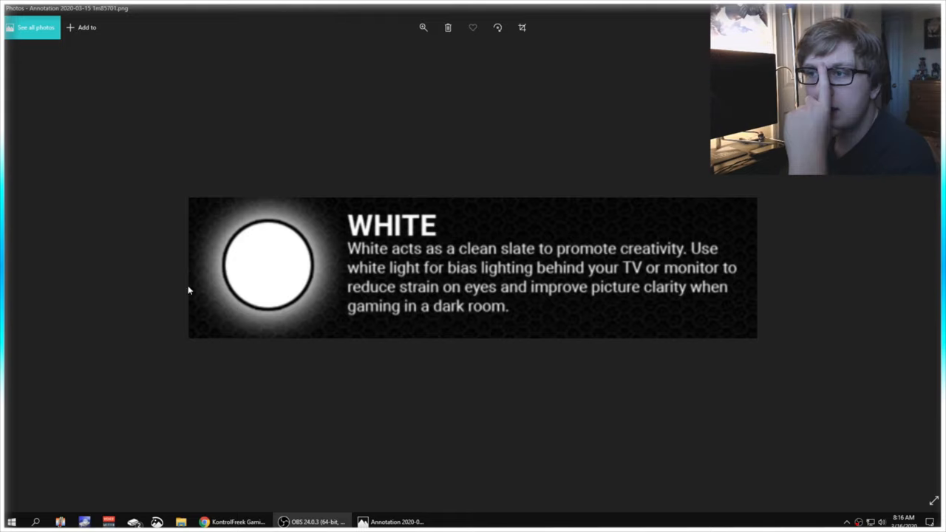
mouse_move(301, 305)
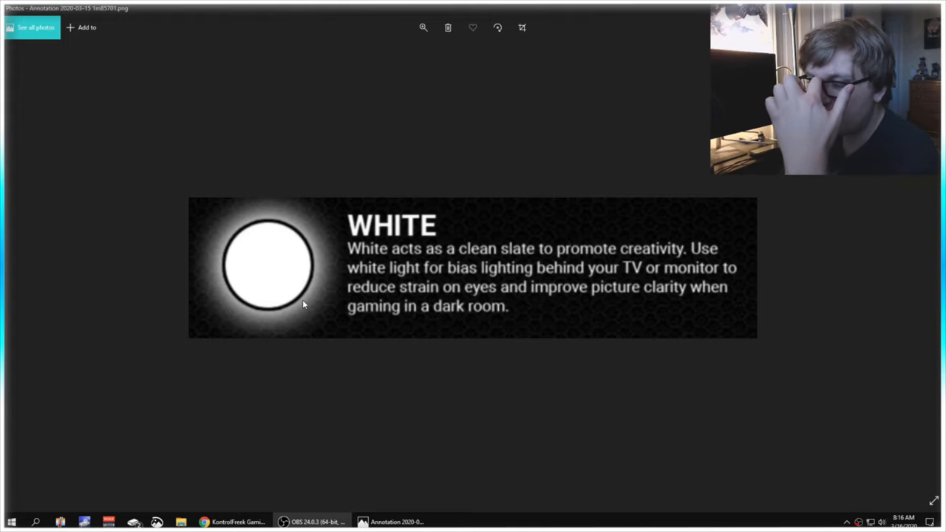
mouse_move(611, 314)
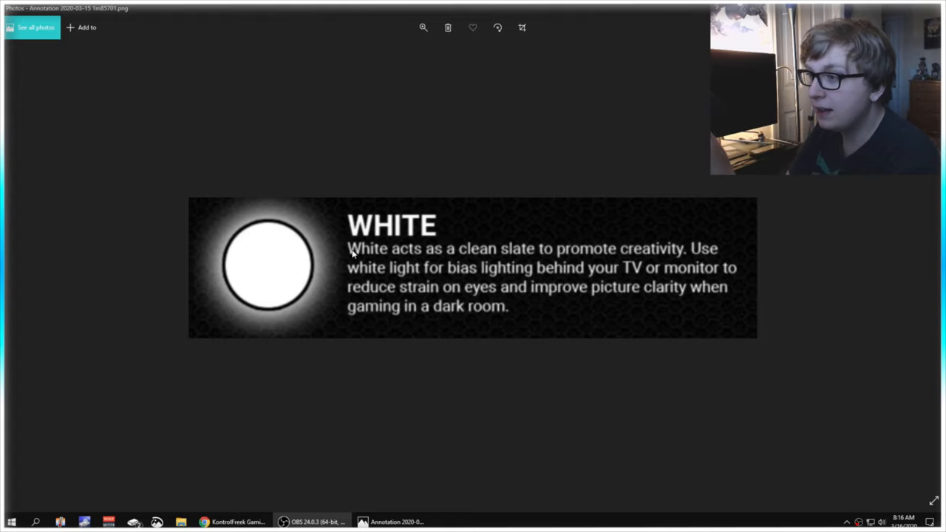
mouse_move(493, 255)
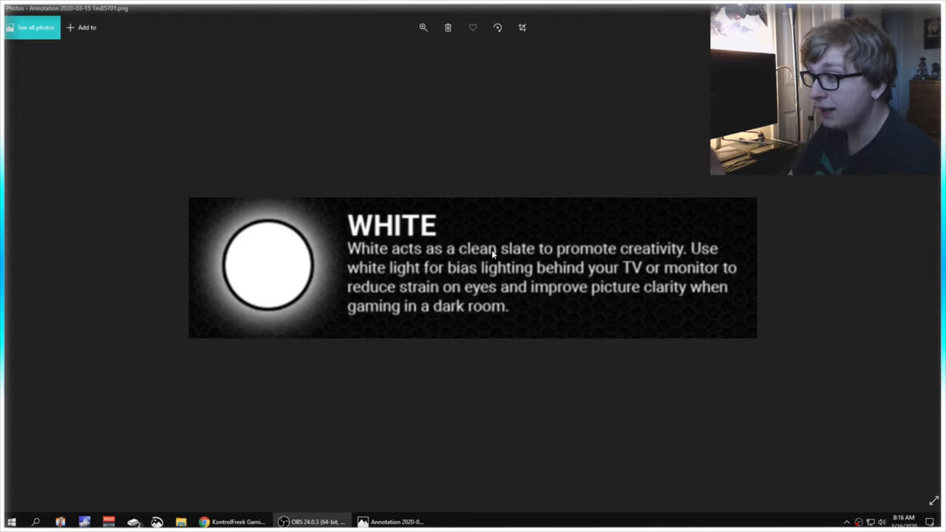
mouse_move(682, 255)
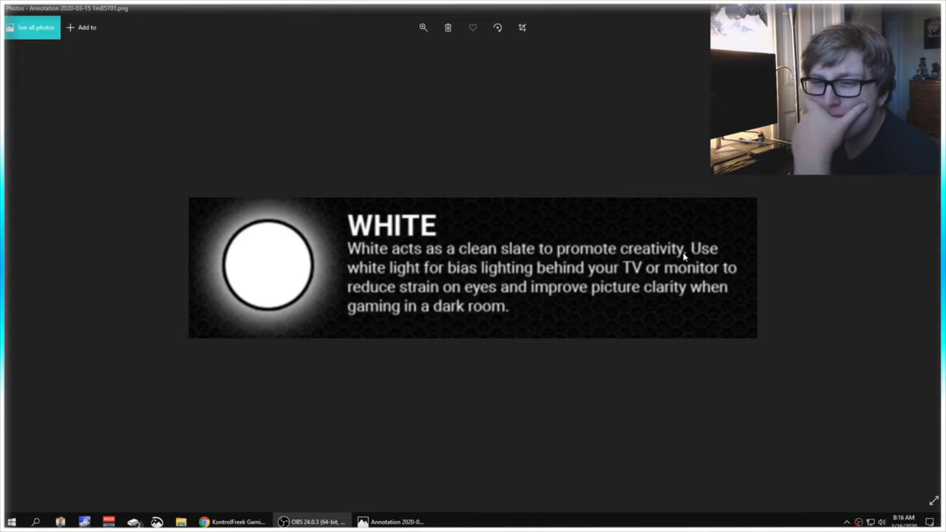
mouse_move(676, 282)
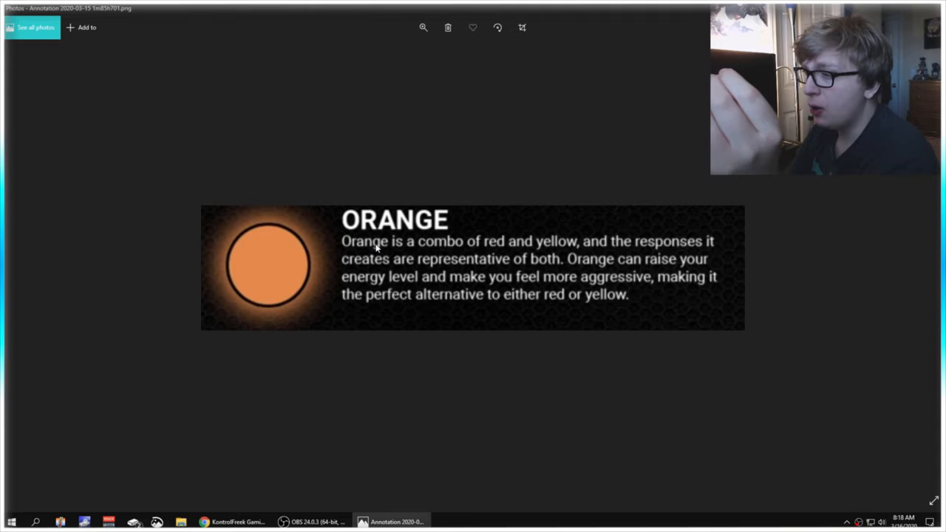
mouse_move(631, 249)
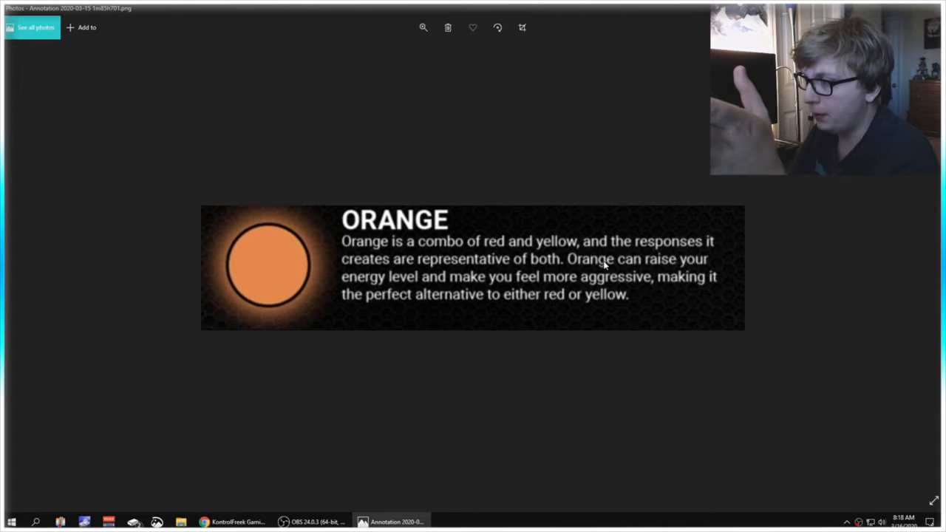
mouse_move(390, 287)
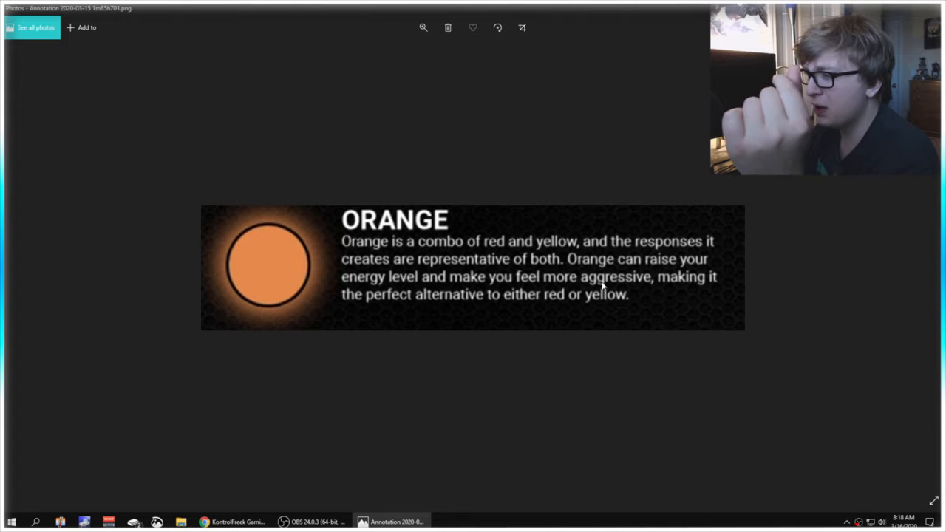
mouse_move(456, 311)
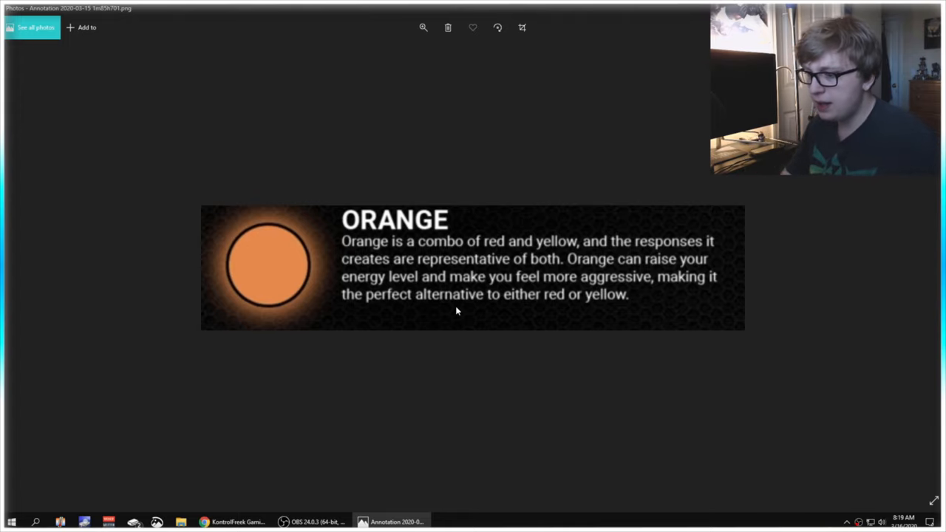
mouse_move(392, 84)
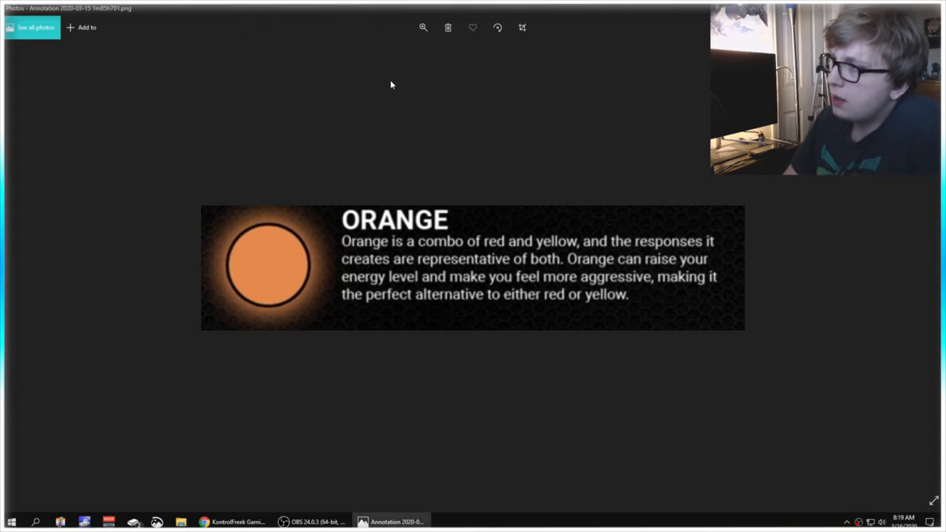
- Shrink the ORANGE card, then advance to the YELLOW attention-and-concentration card
click(422, 27)
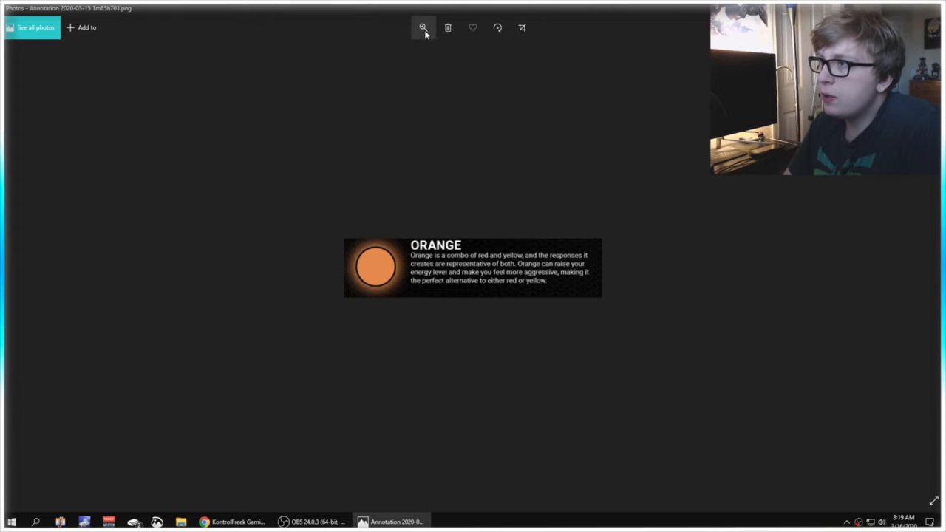
click(422, 27)
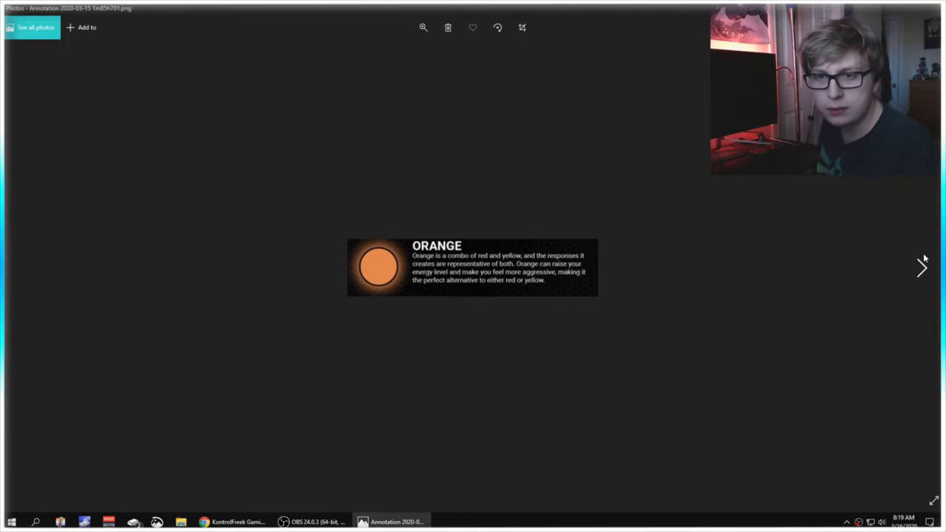
click(922, 267)
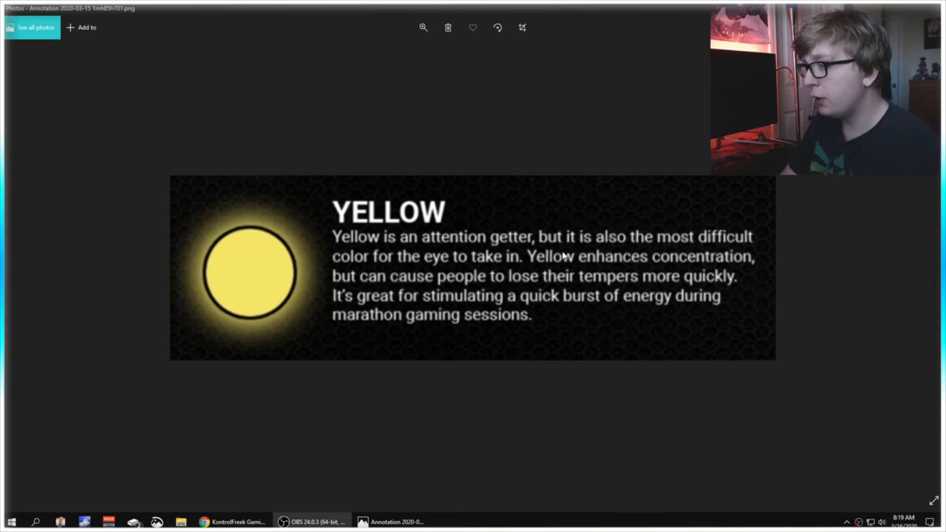
mouse_move(423, 270)
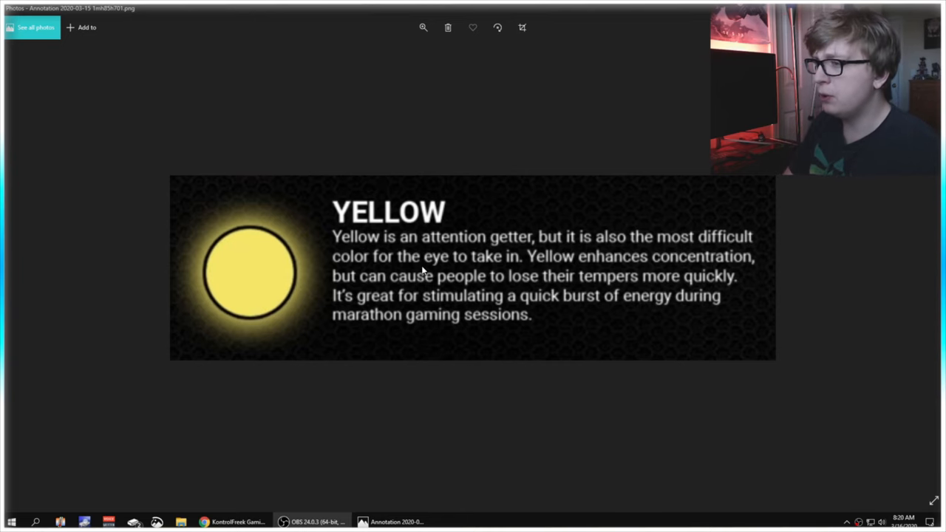
mouse_move(443, 264)
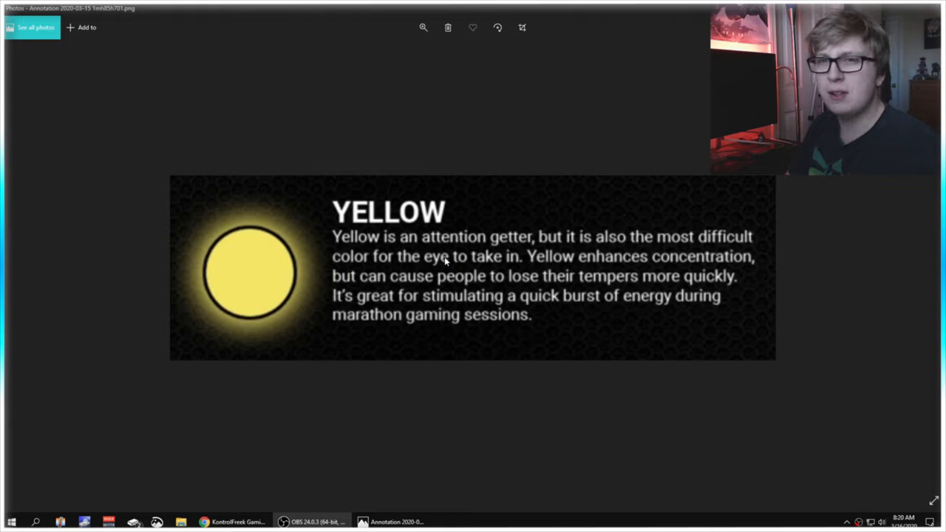
mouse_move(529, 259)
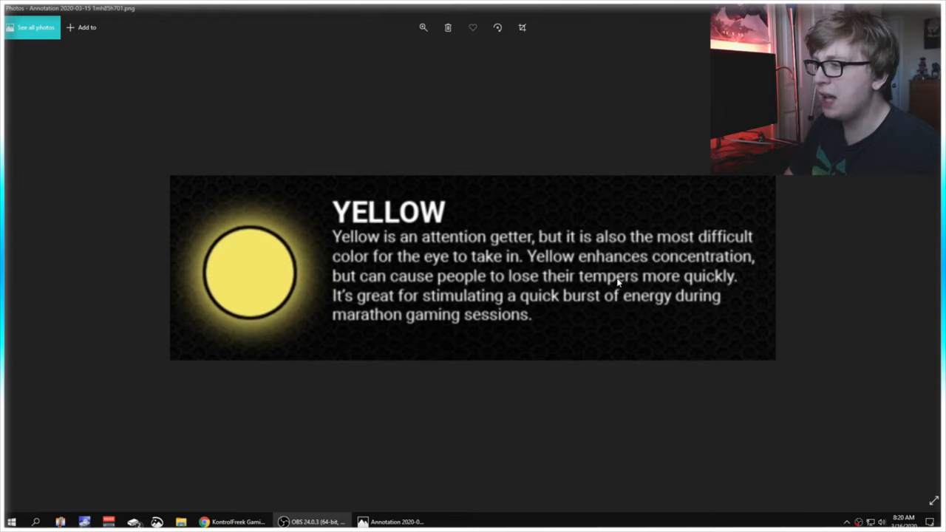
mouse_move(529, 302)
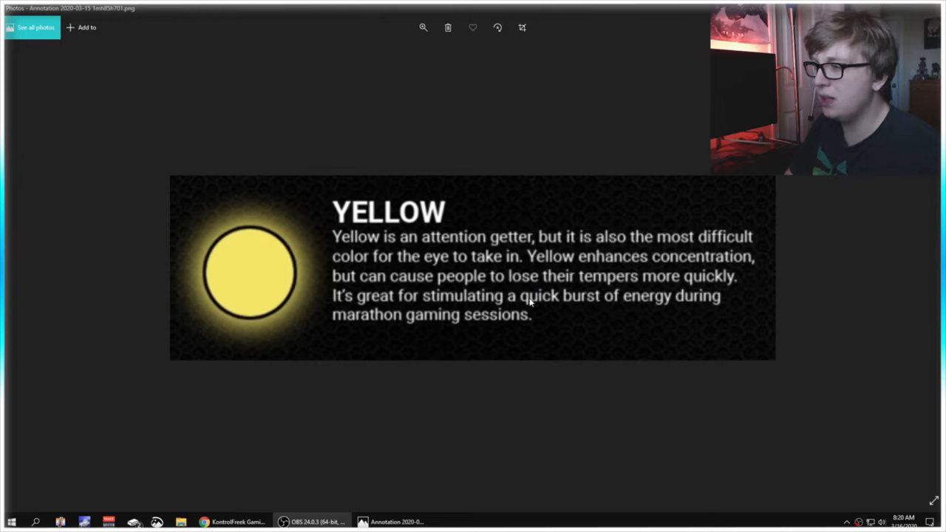
mouse_move(523, 355)
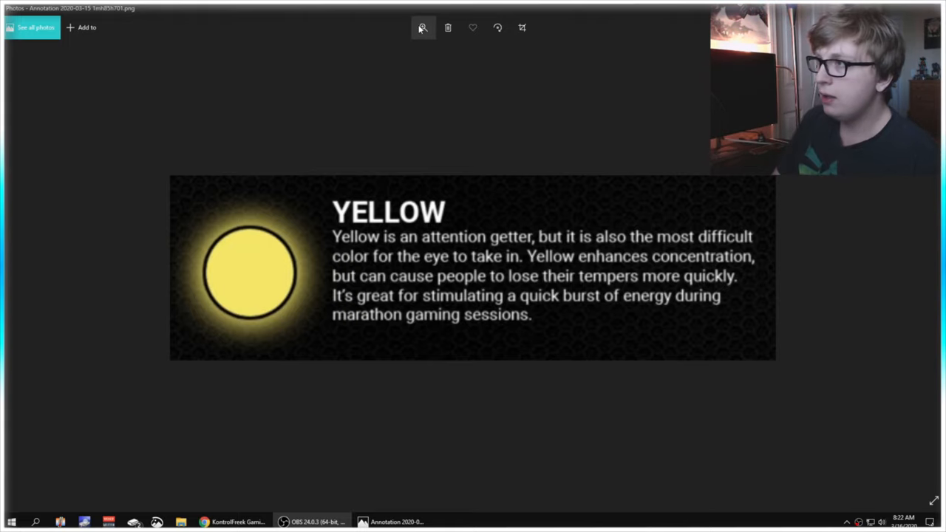
- Shrink the YELLOW card and bring up the zoom adjustment
click(423, 28)
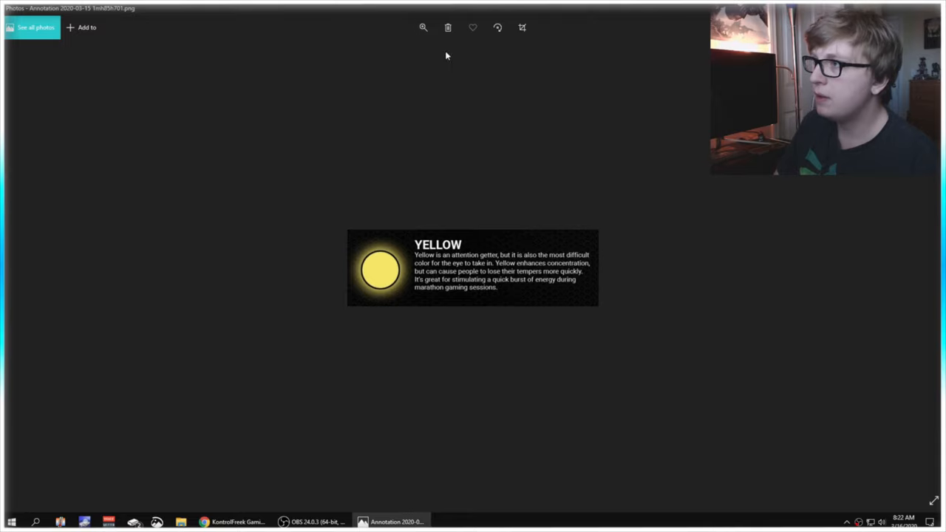
click(423, 27)
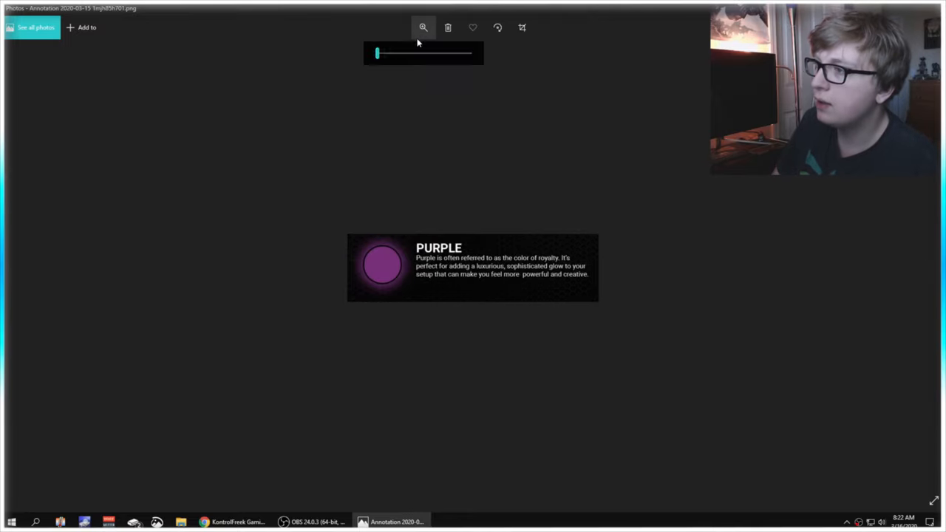
- Drag the zoom slider right to enlarge the PURPLE royalty-and-creativity card
drag(377, 52, 424, 53)
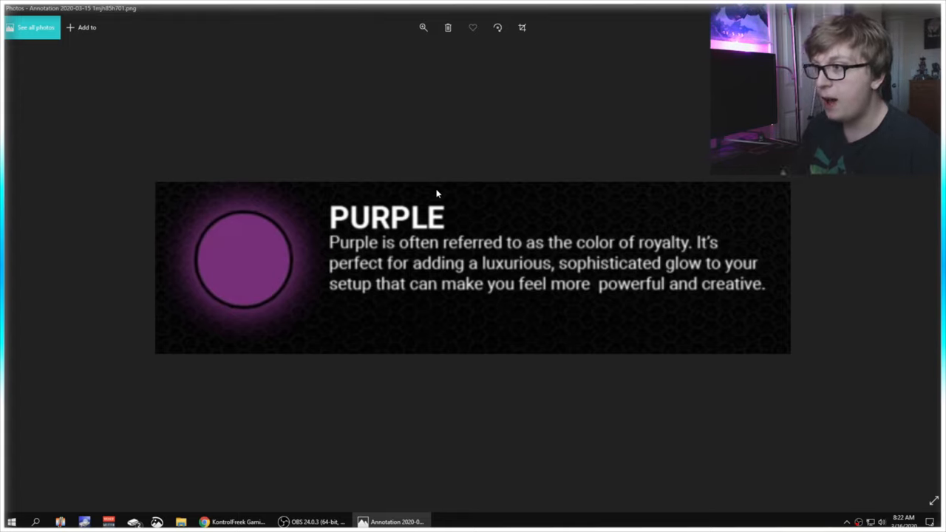
mouse_move(641, 251)
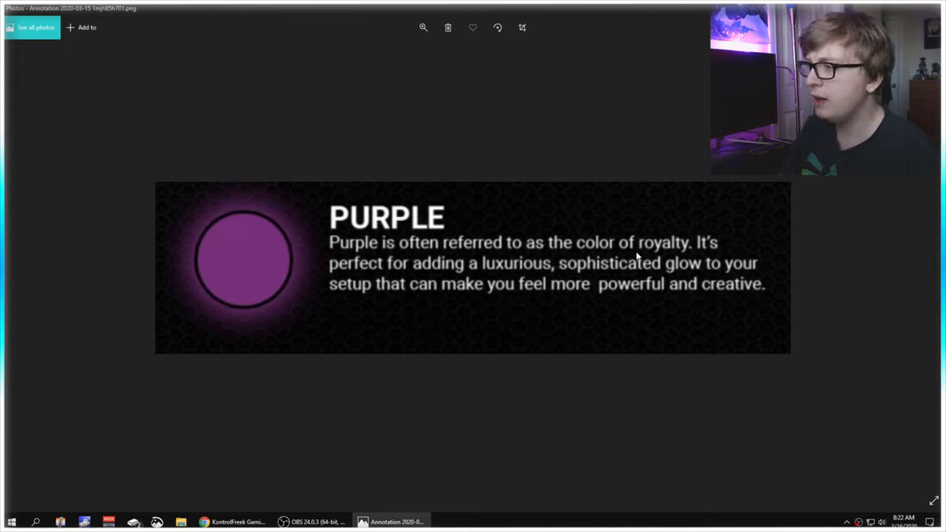
mouse_move(515, 307)
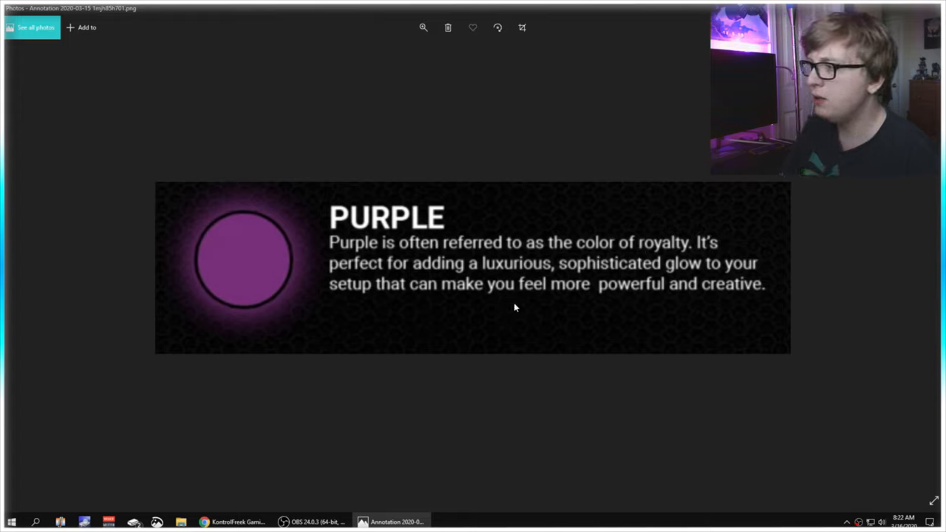
mouse_move(486, 325)
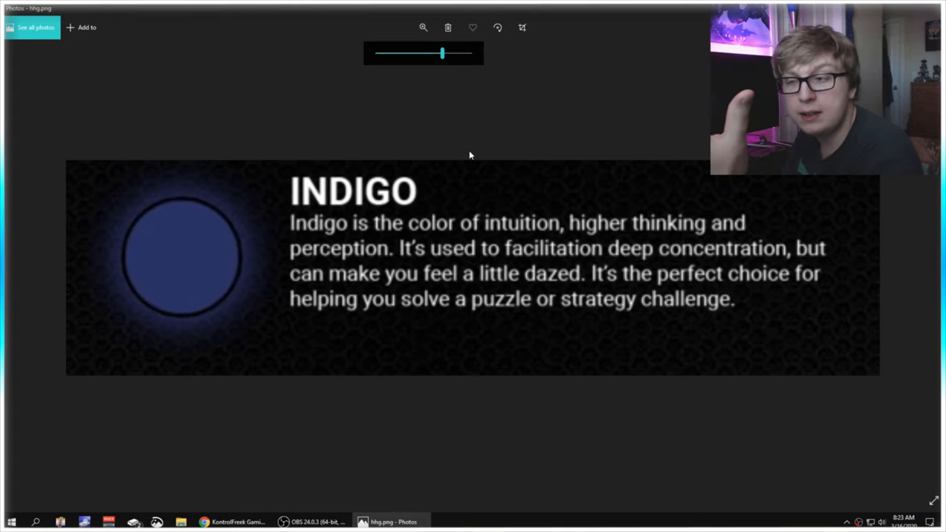
mouse_move(401, 407)
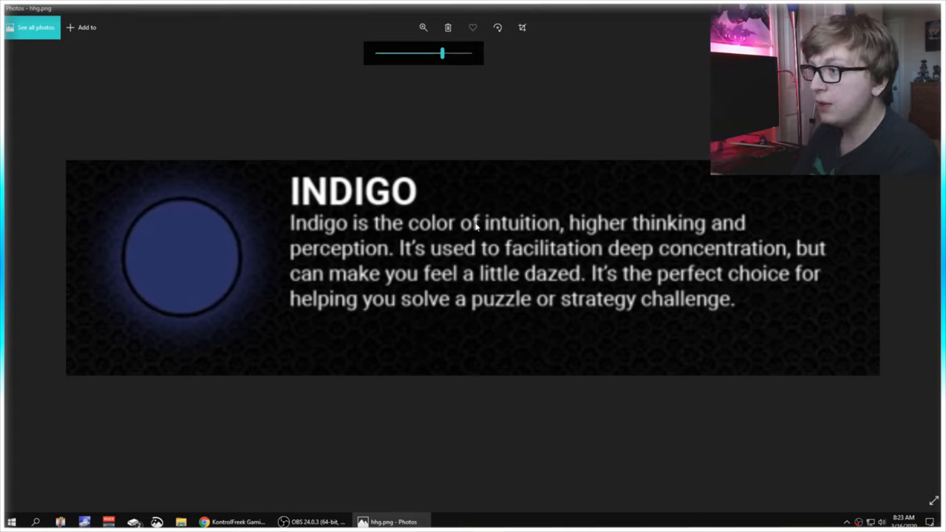
mouse_move(687, 231)
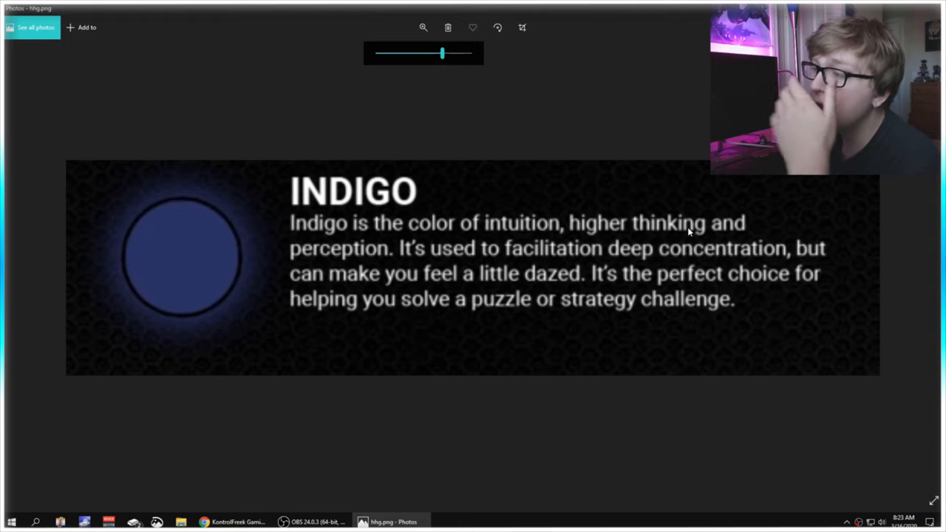